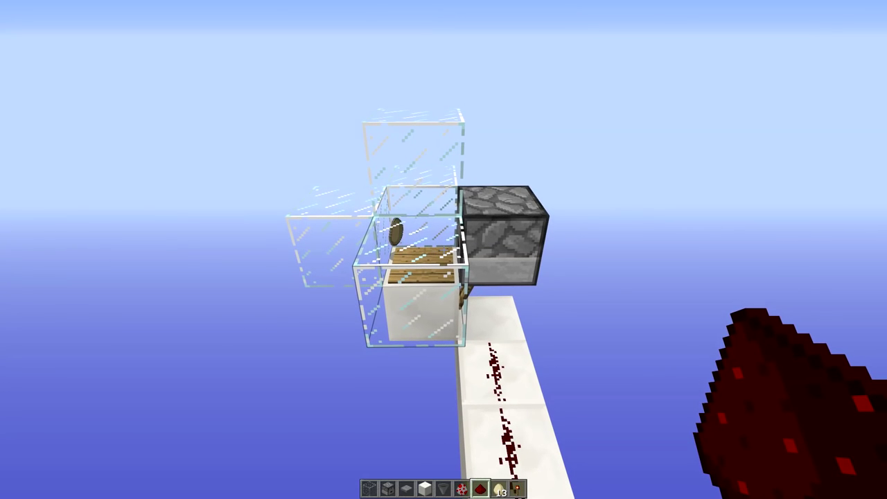
{"action": "mouse_move", "coordinate": [444, 249]}
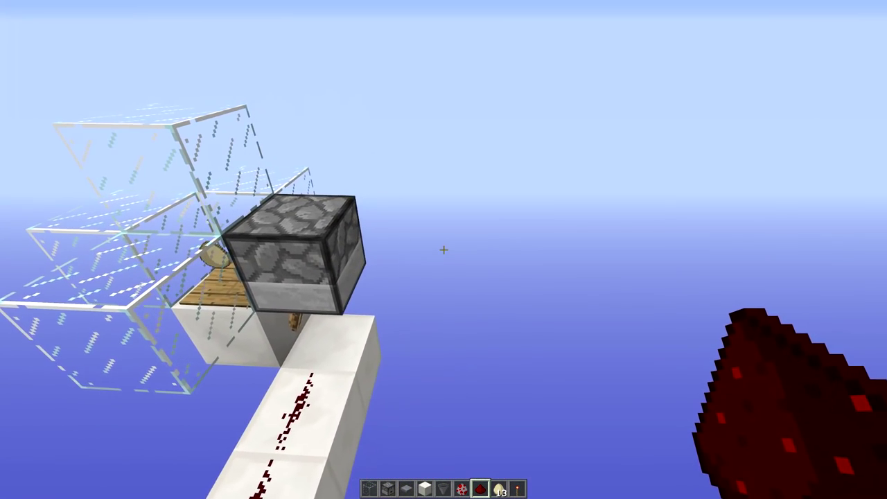